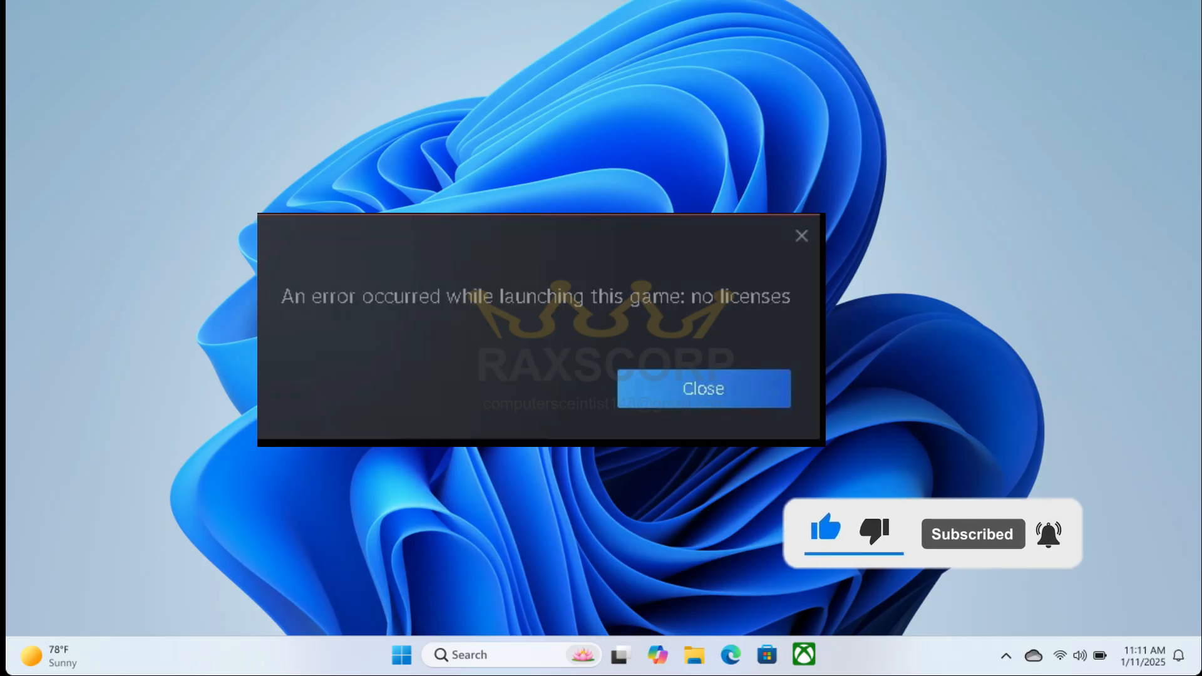
# Dismiss the 'no licenses' launch error and bring up Steam's Settings window
pyautogui.click(702, 388)
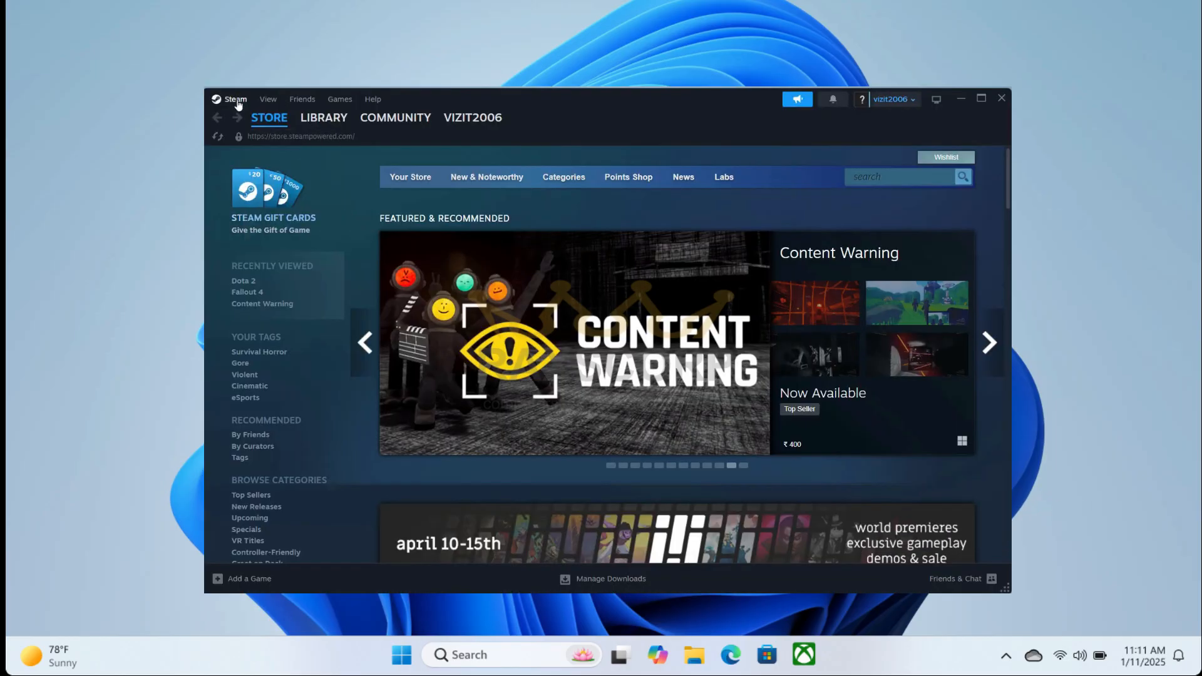
pyautogui.click(235, 98)
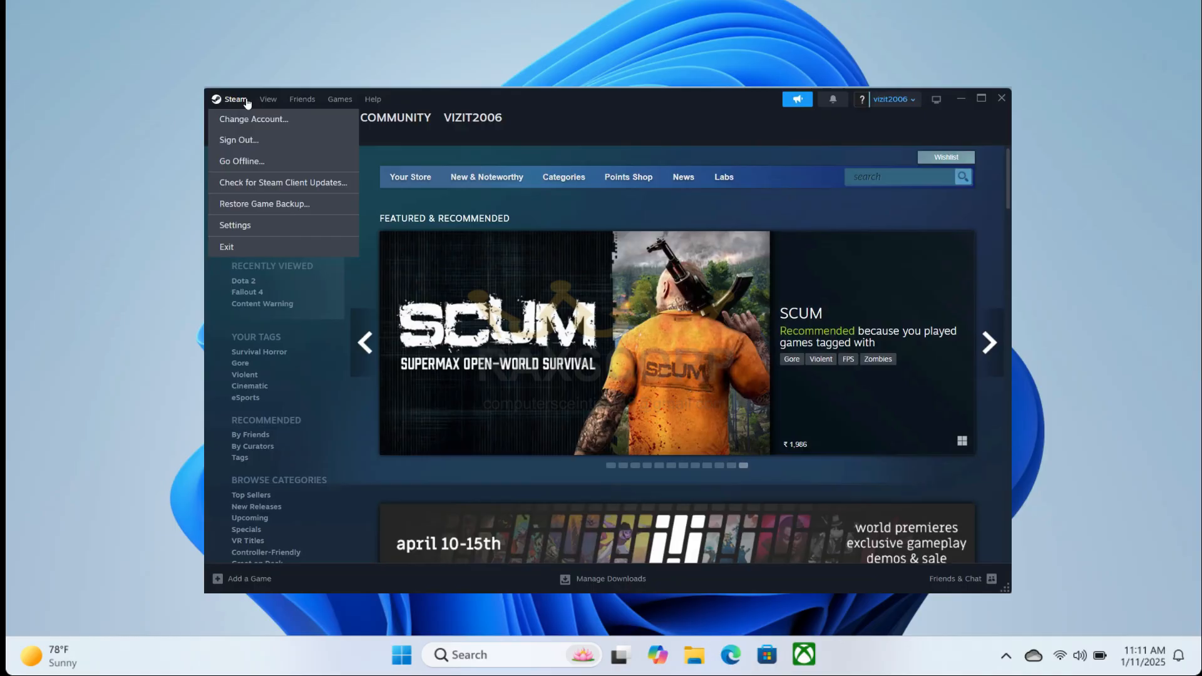
pyautogui.click(234, 224)
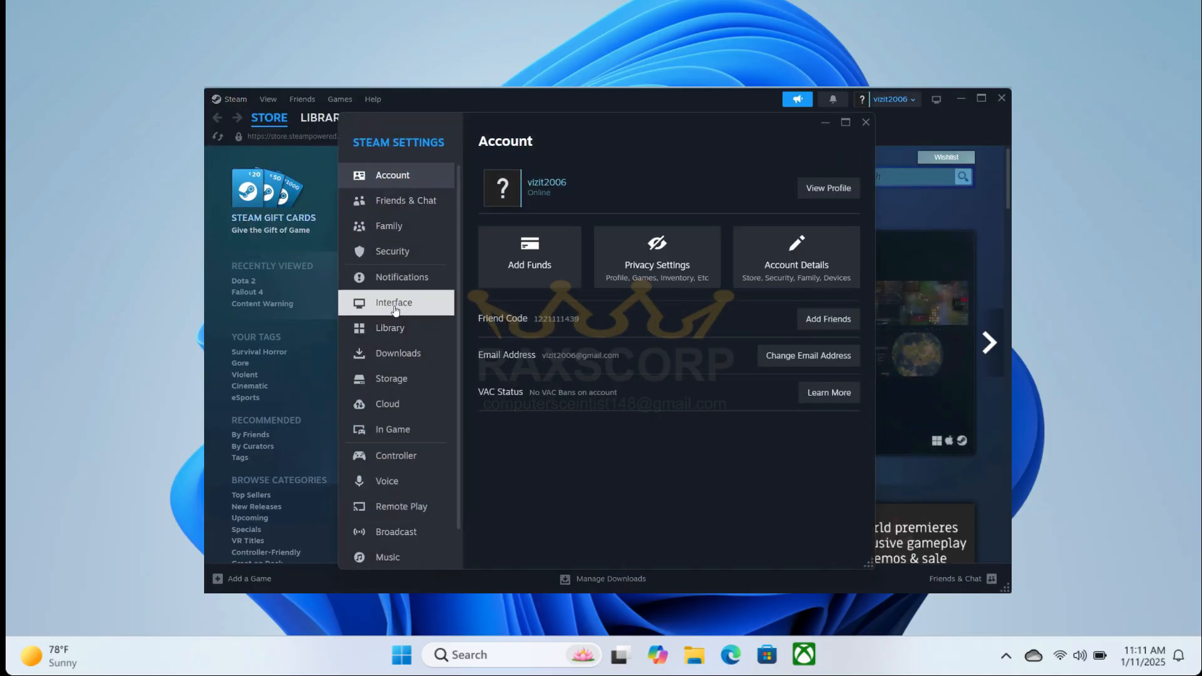
# Under Interface, set Client Beta Participation to Steam Families Beta and restart Steam
pyautogui.click(393, 302)
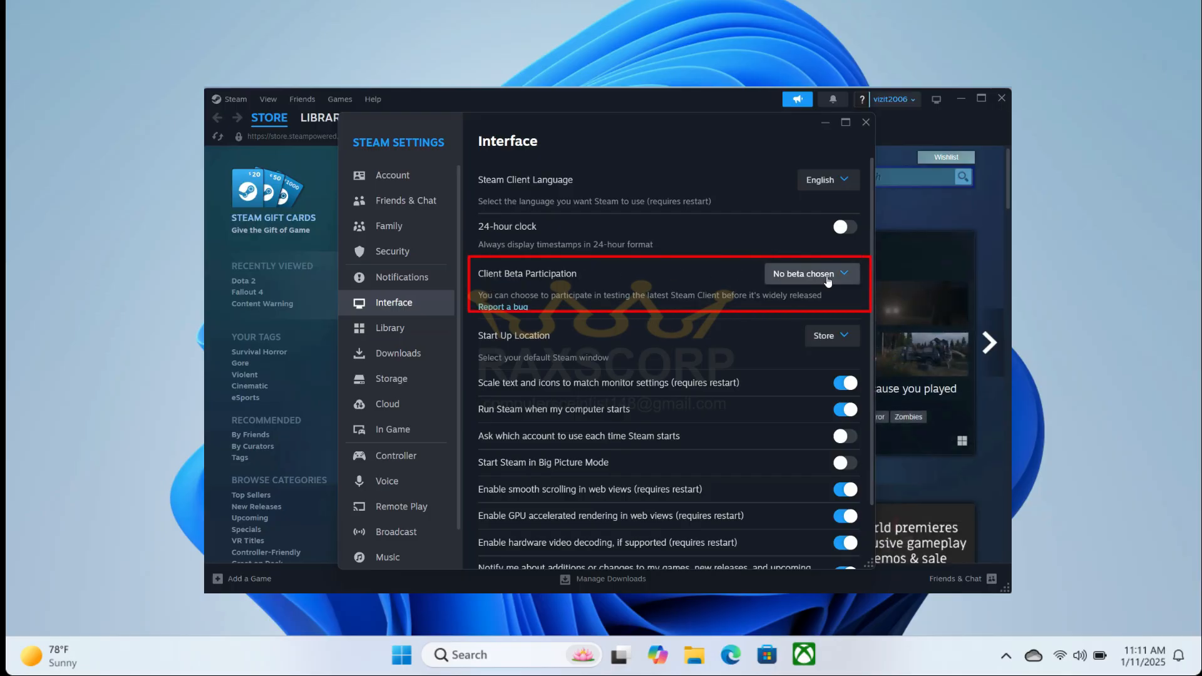
pyautogui.click(810, 275)
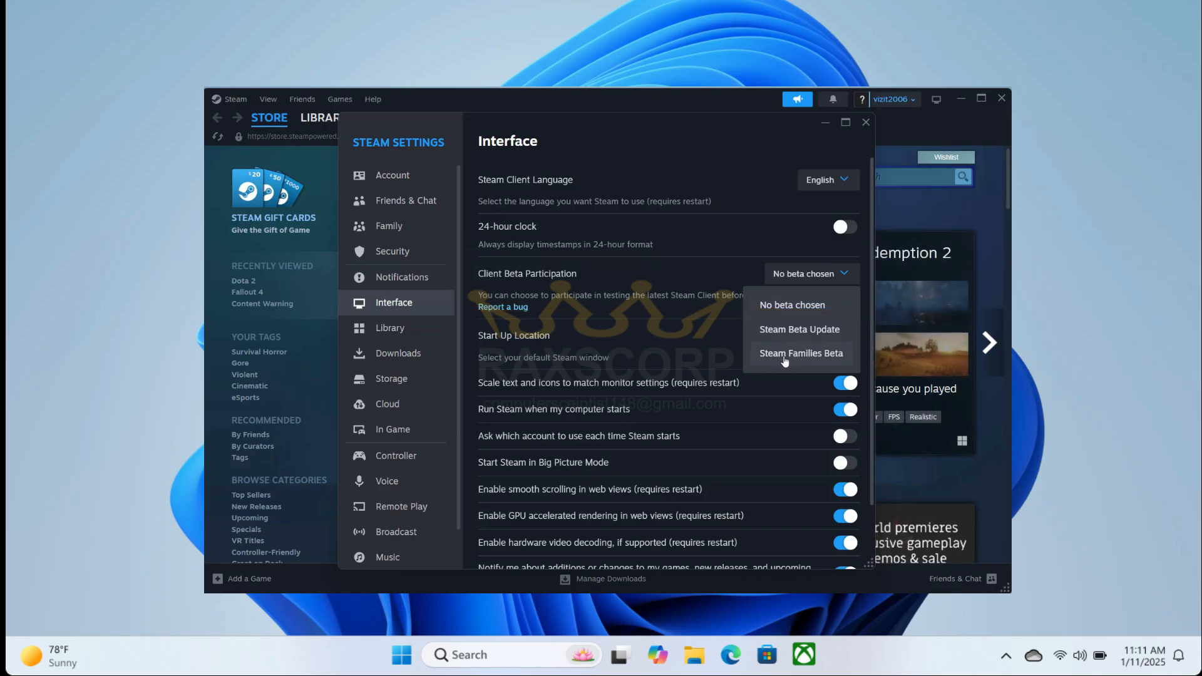
pyautogui.click(800, 354)
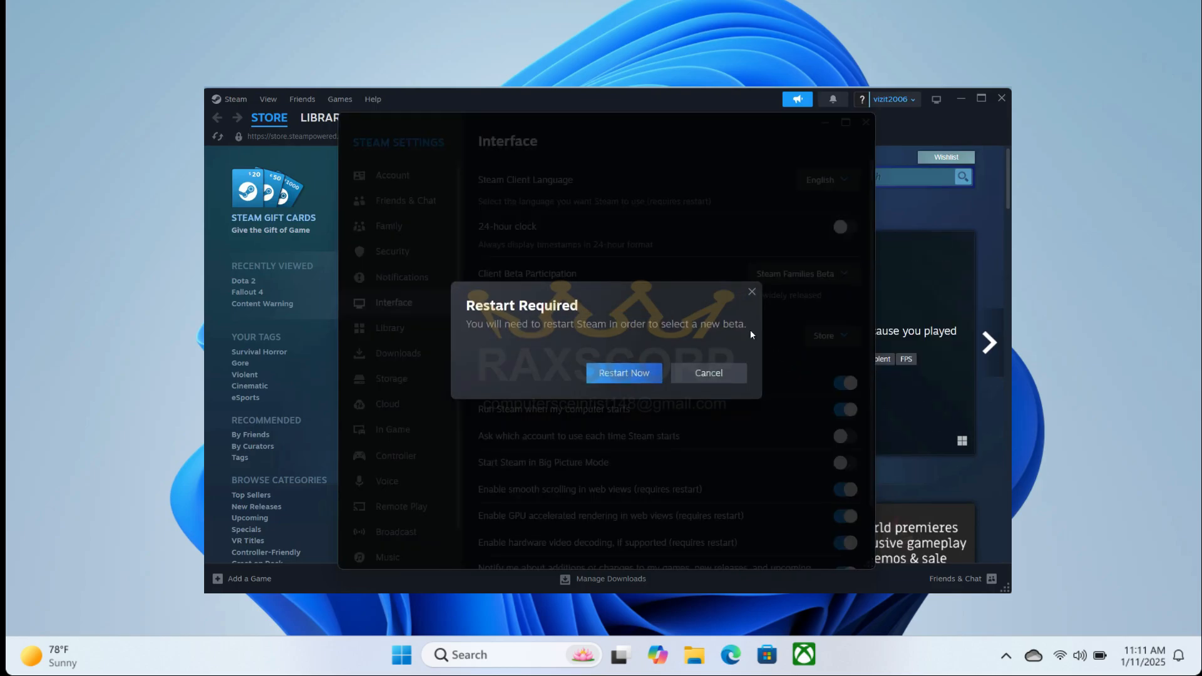
pyautogui.click(622, 373)
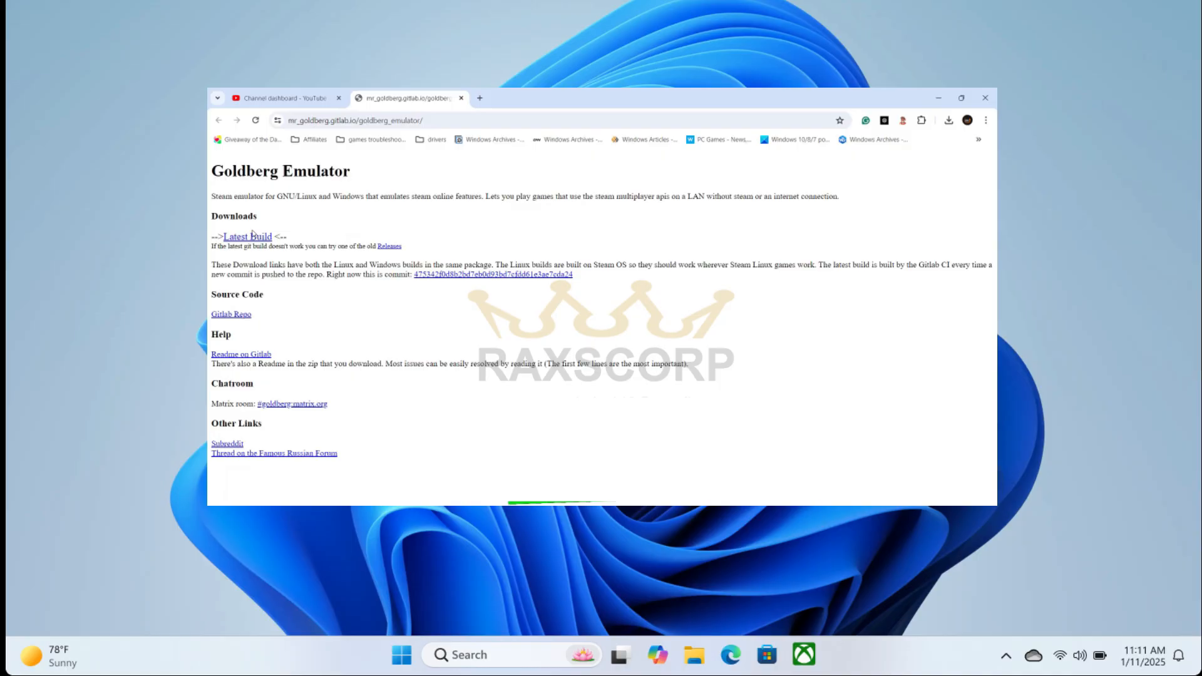
# Save the Goldberg Emulator latest build zip and view the finished download
pyautogui.click(247, 237)
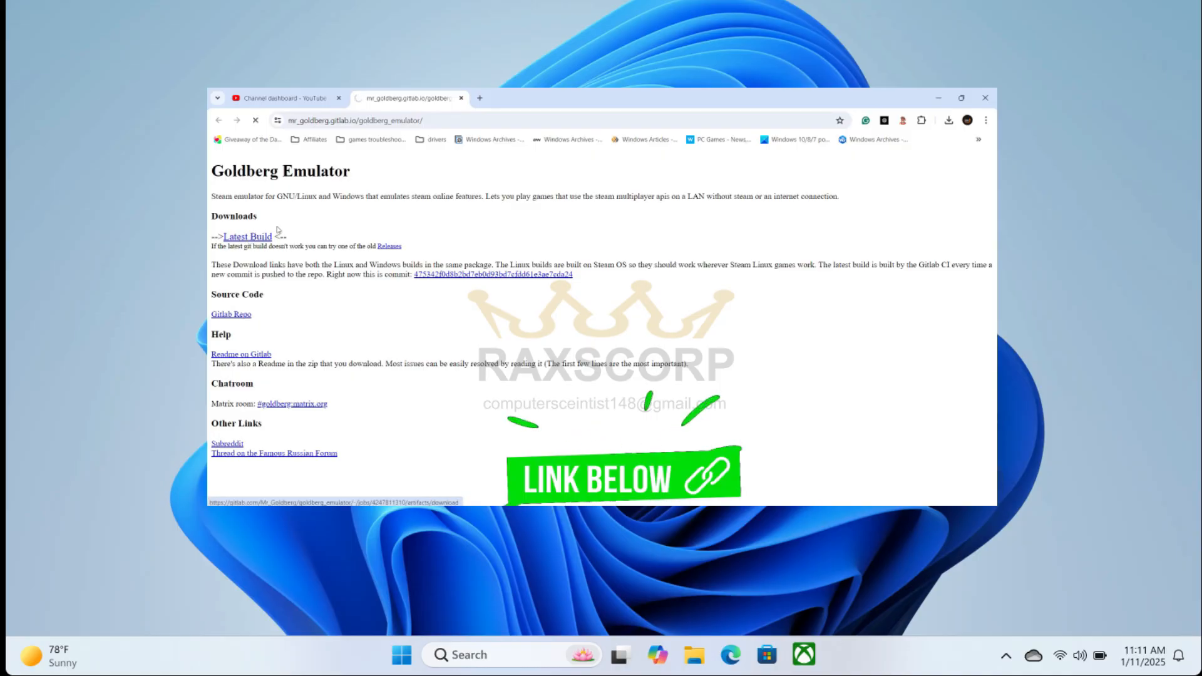
pyautogui.click(247, 237)
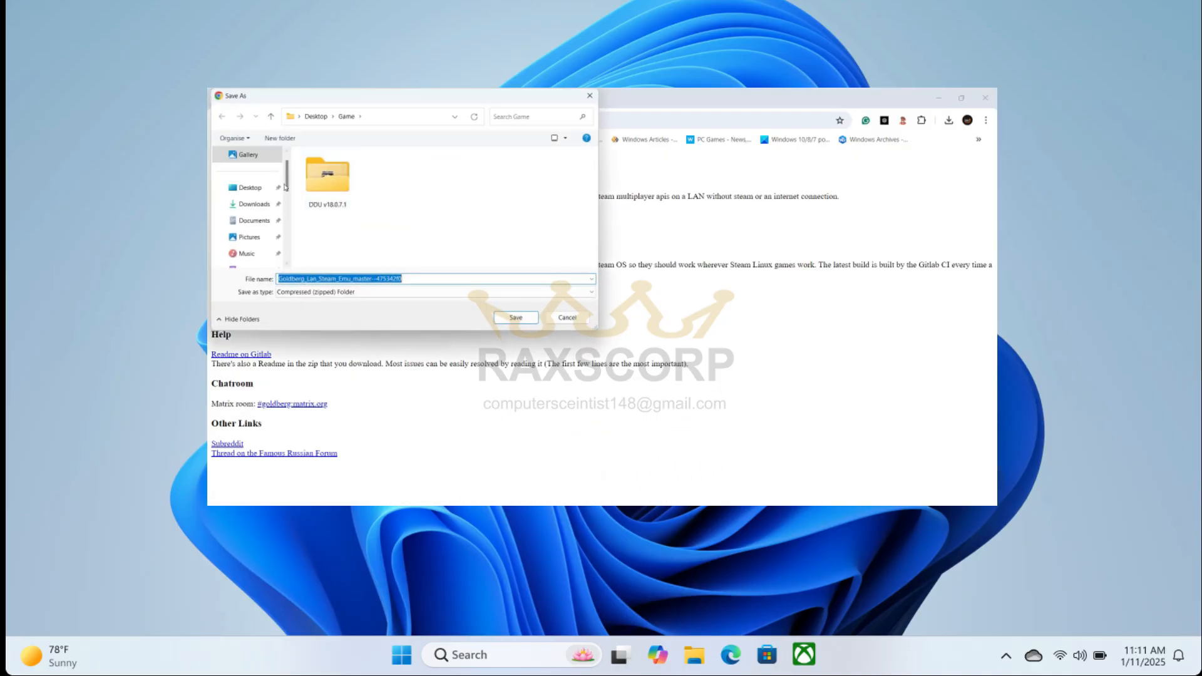
pyautogui.click(566, 317)
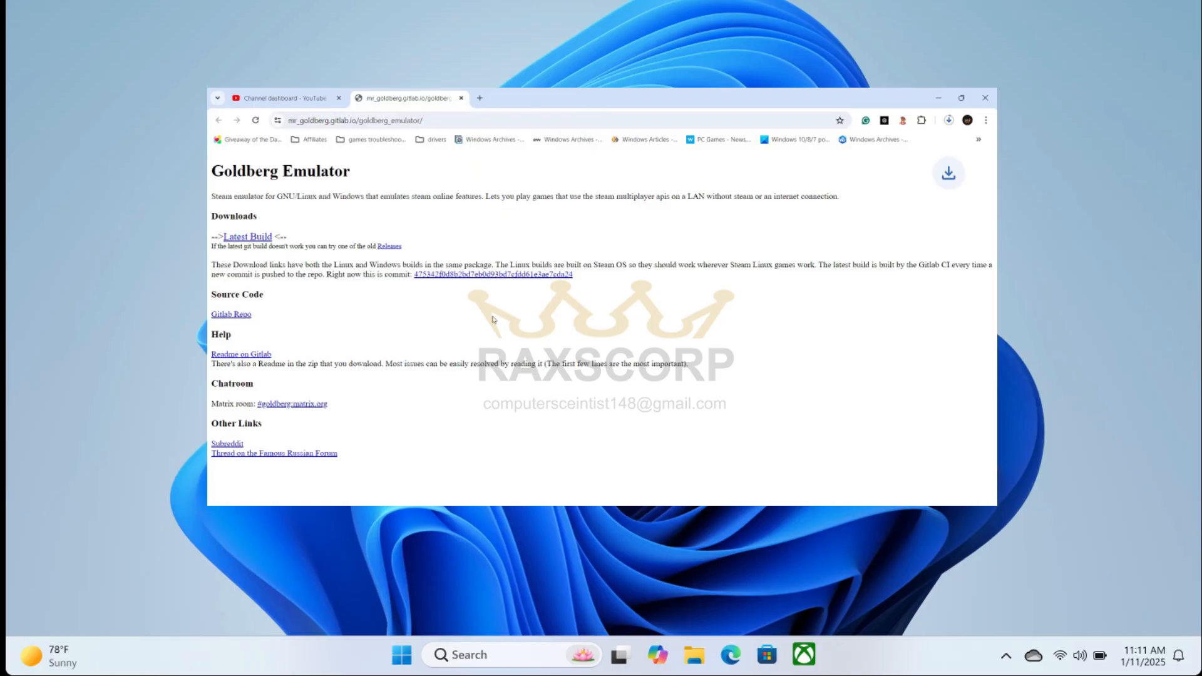
pyautogui.click(949, 121)
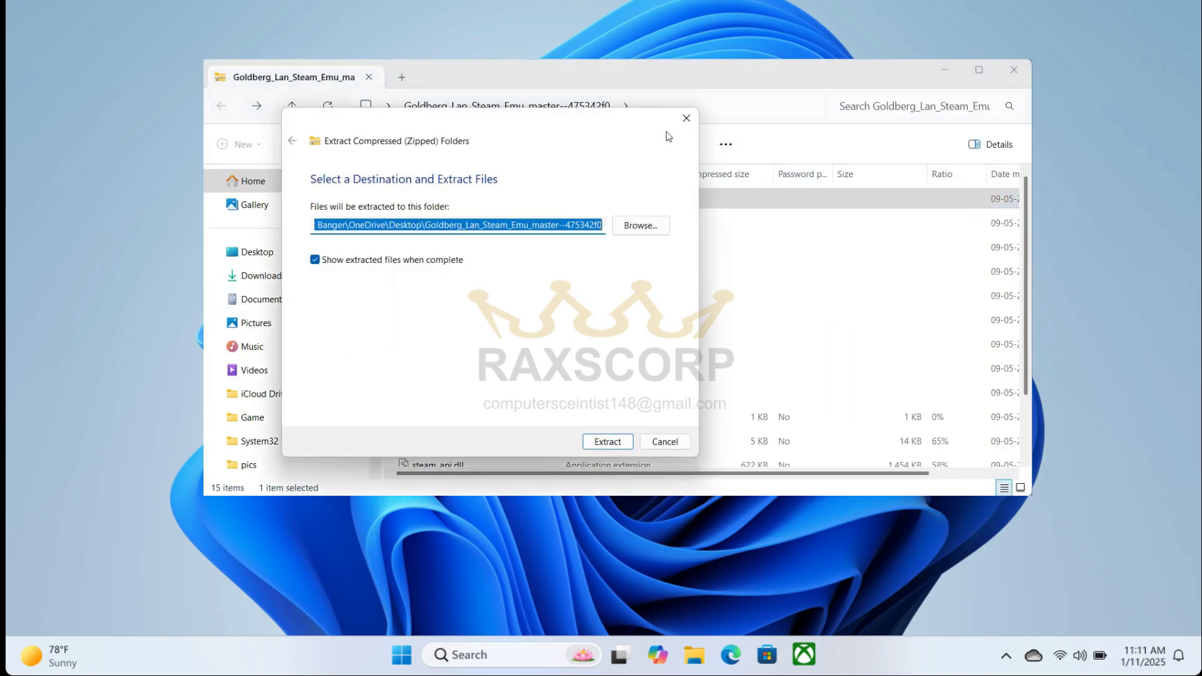
# Extract the emulator zip into a new folder created on the Desktop
pyautogui.click(639, 226)
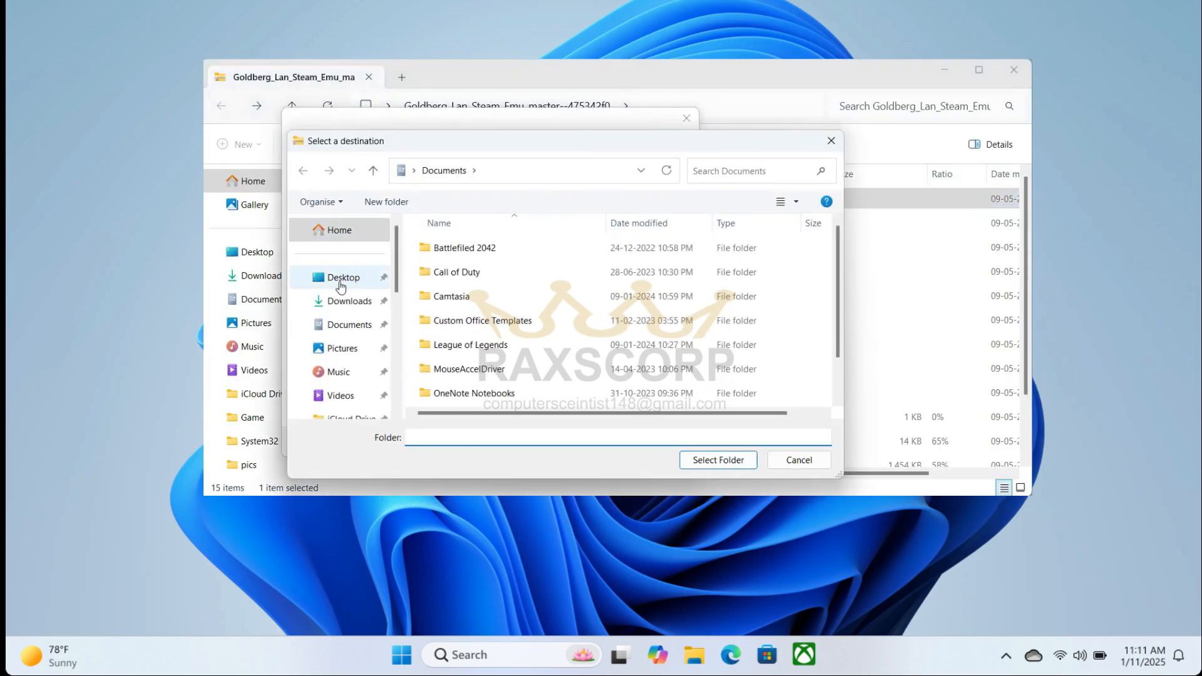
pyautogui.click(343, 277)
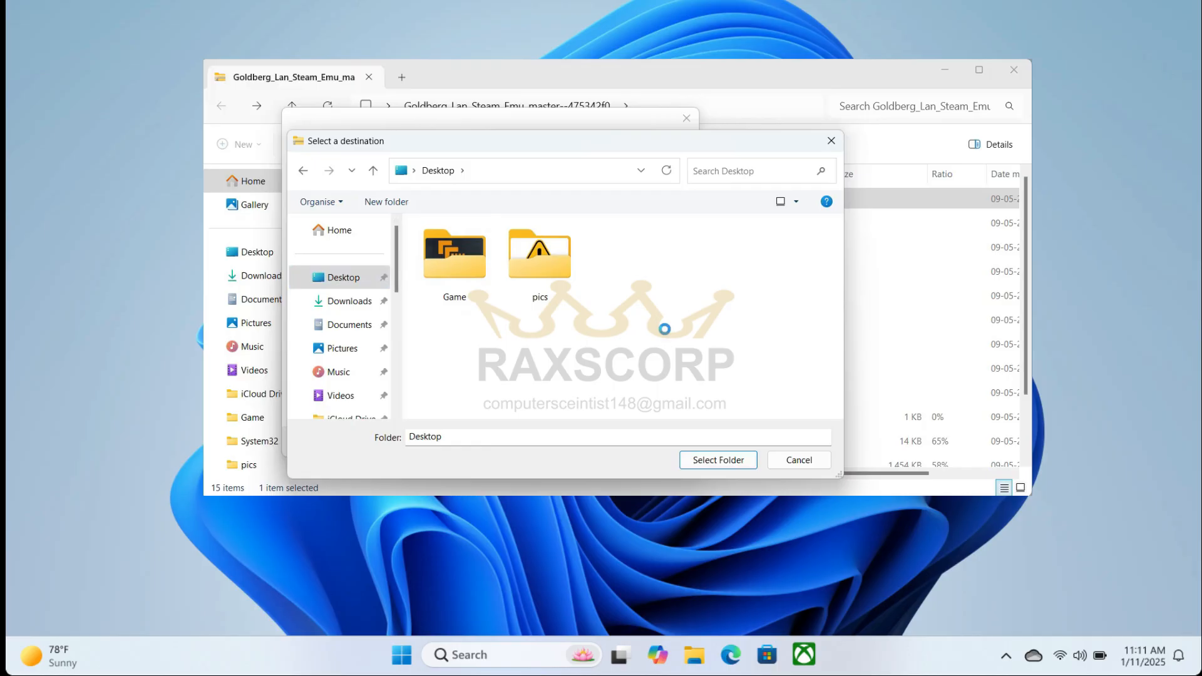
pyautogui.rightClick(598, 330)
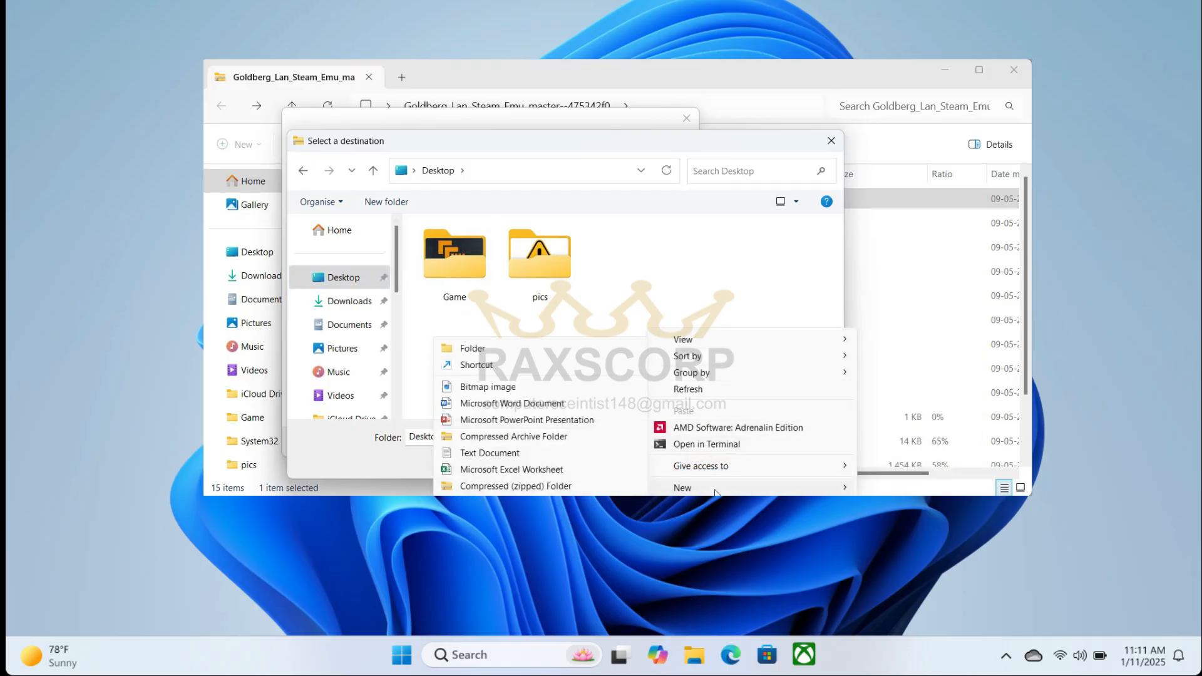
pyautogui.click(472, 347)
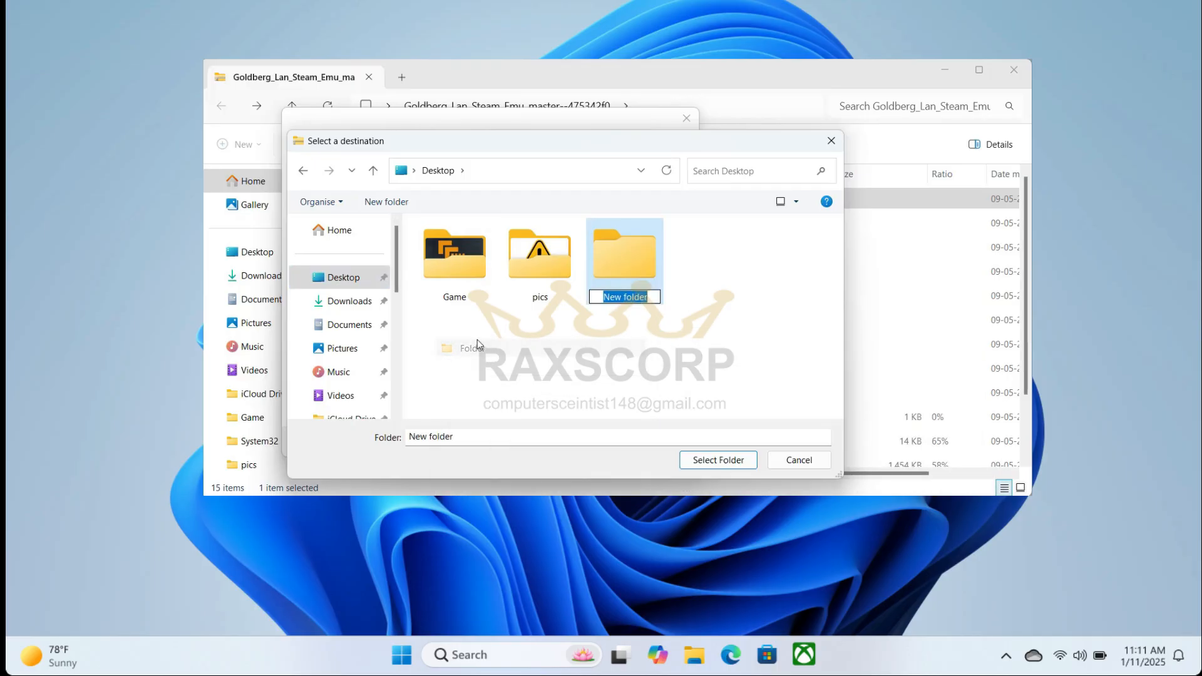
pyautogui.click(716, 459)
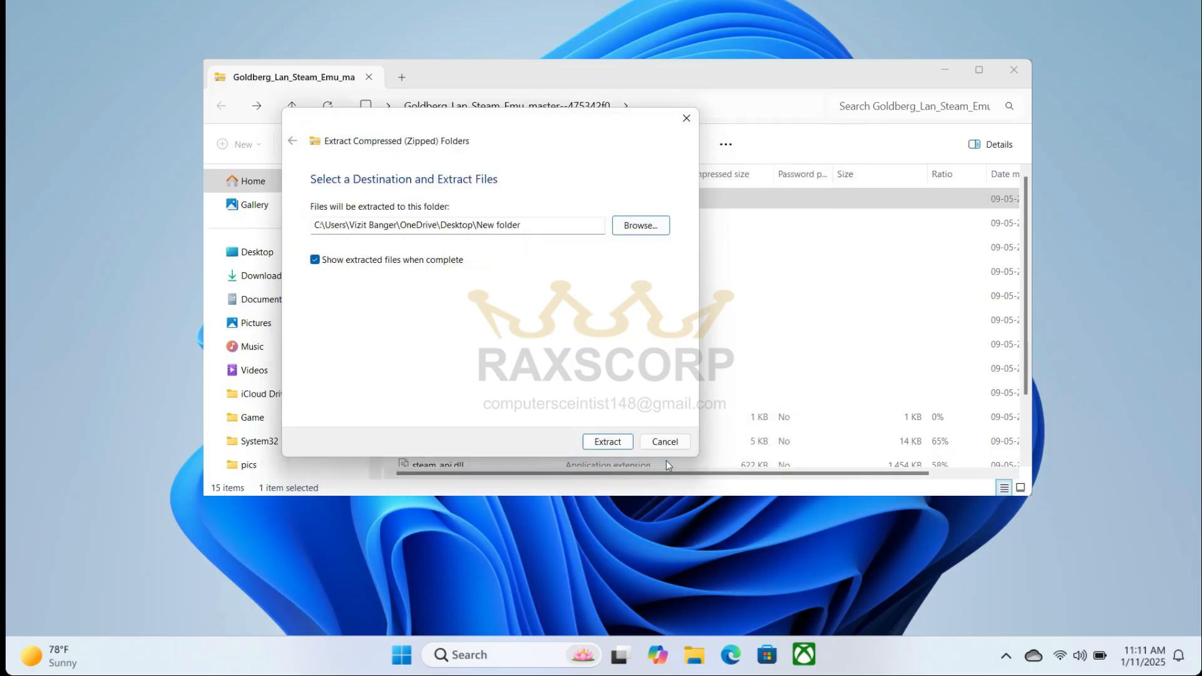
pyautogui.click(606, 440)
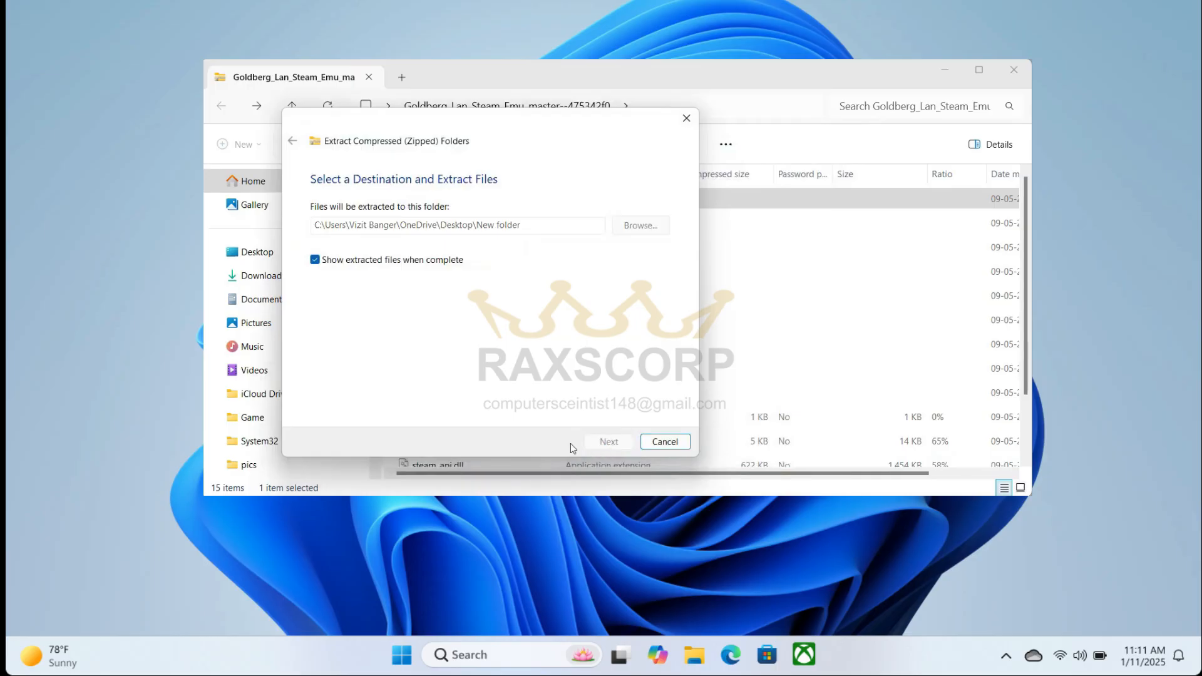
pyautogui.click(609, 442)
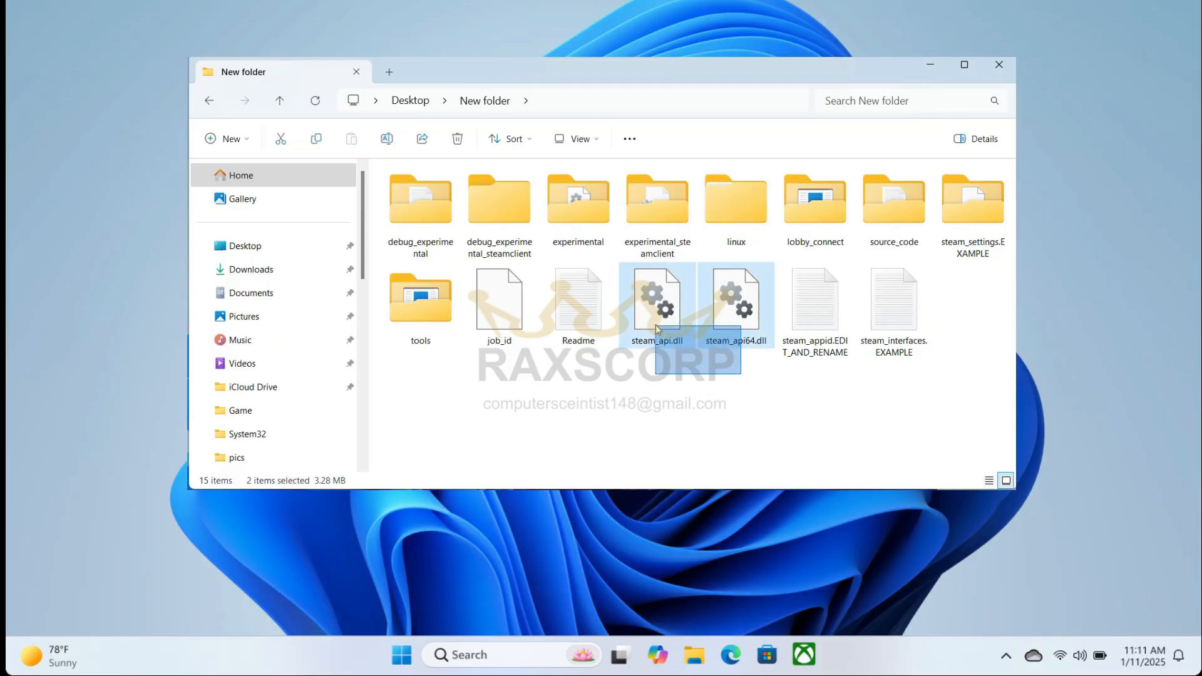
# Copy steam_api.dll and steam_api64.dll, then go into the linux x86_64 subfolder
pyautogui.rightClick(657, 299)
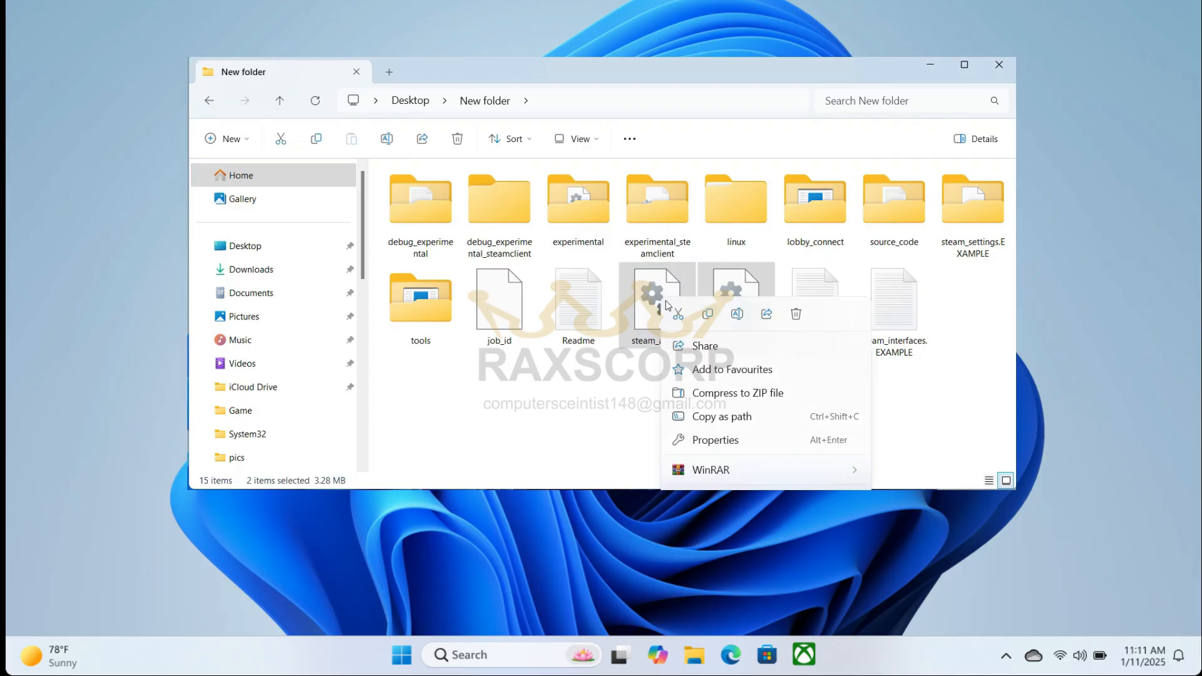
pyautogui.click(588, 427)
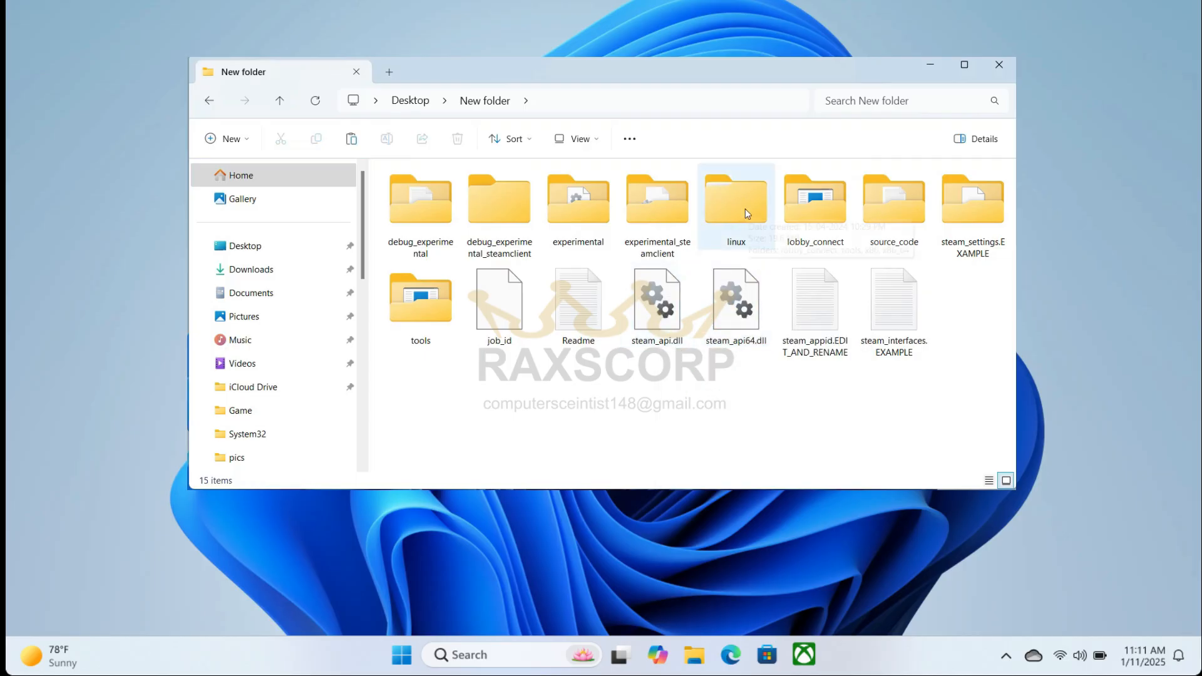
pyautogui.doubleClick(735, 198)
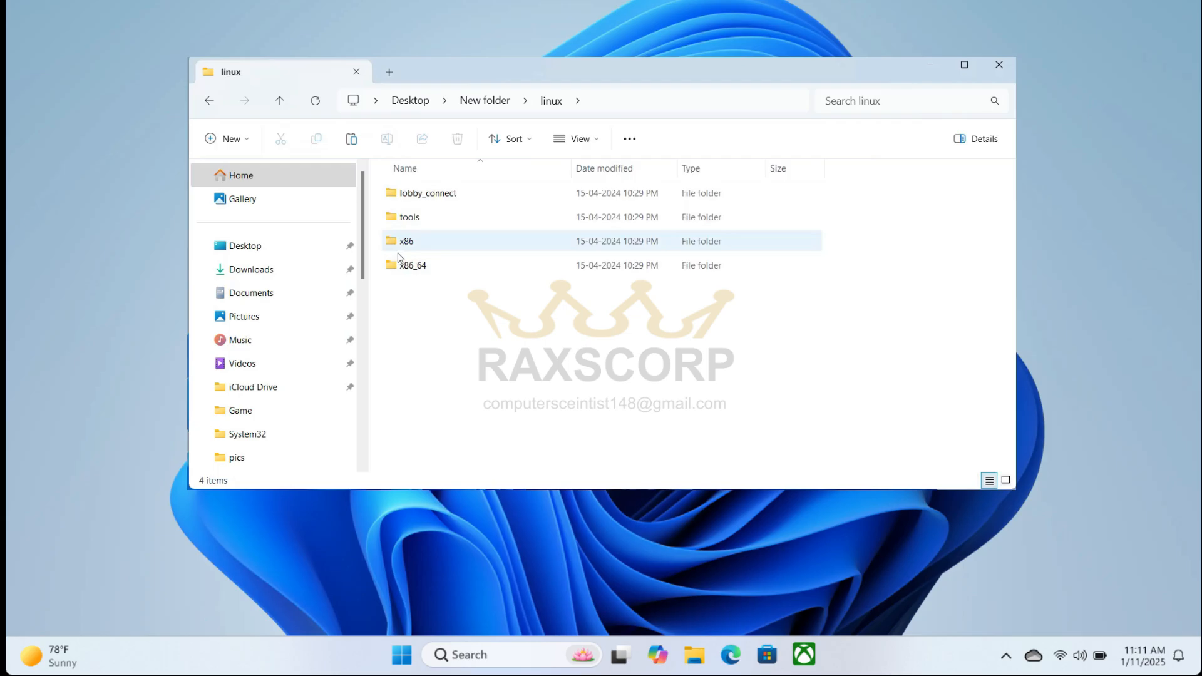
pyautogui.click(412, 264)
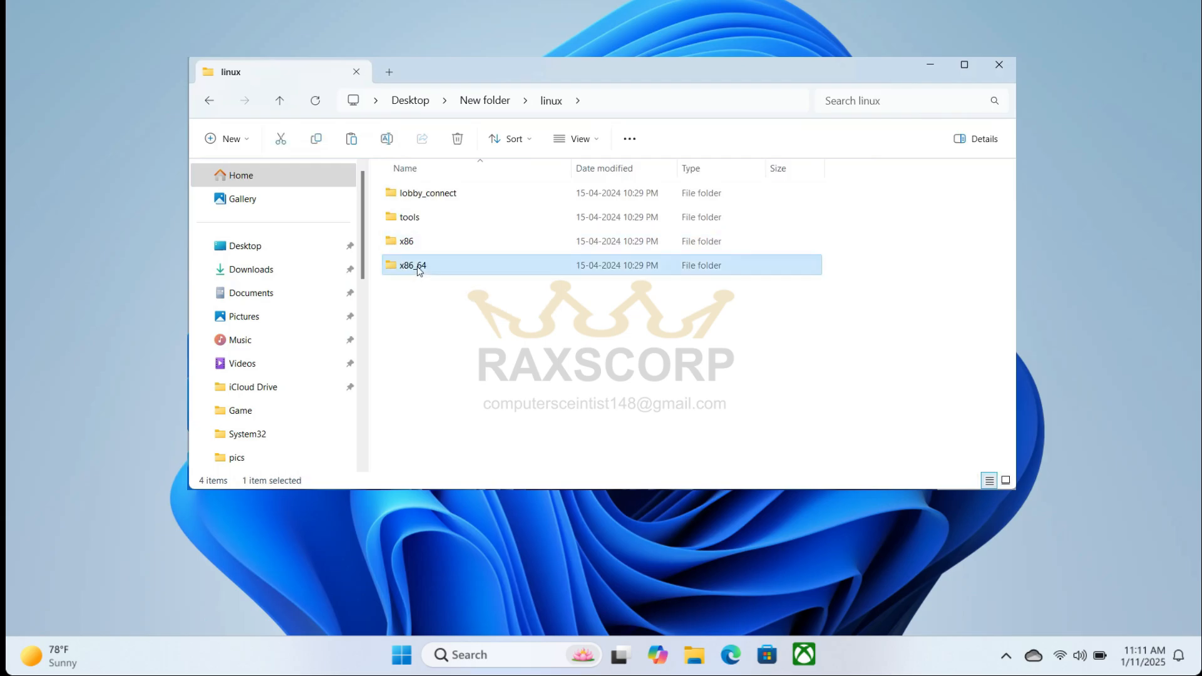
pyautogui.doubleClick(412, 266)
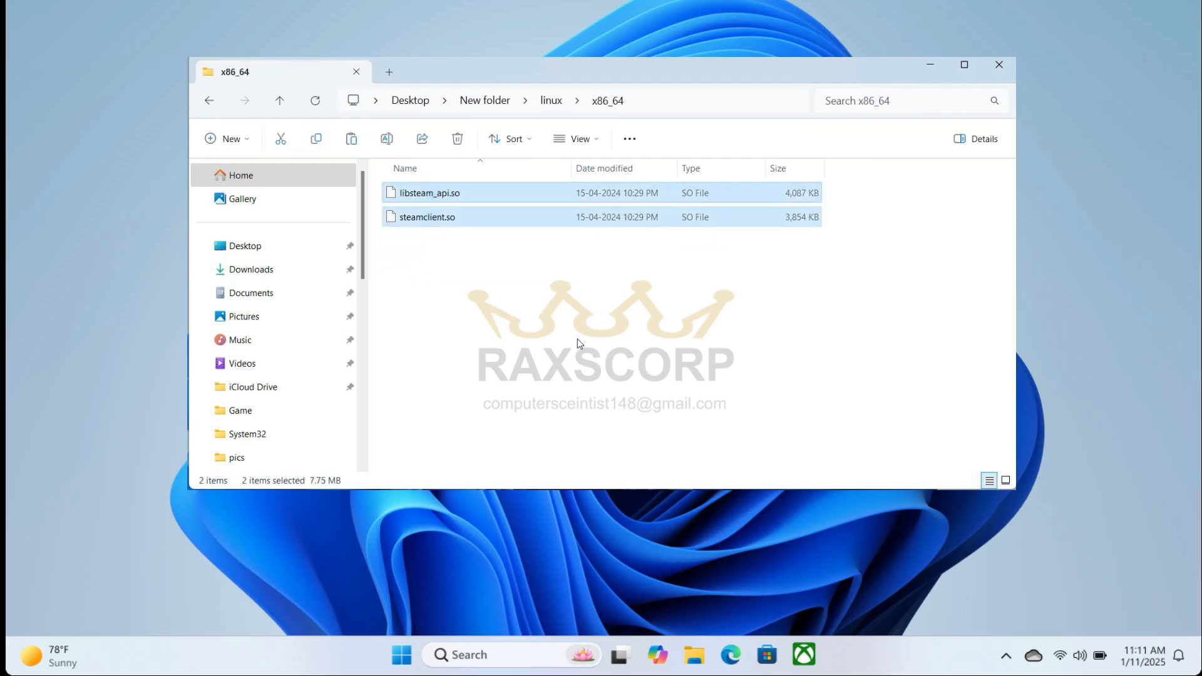
pyautogui.moveTo(505, 216)
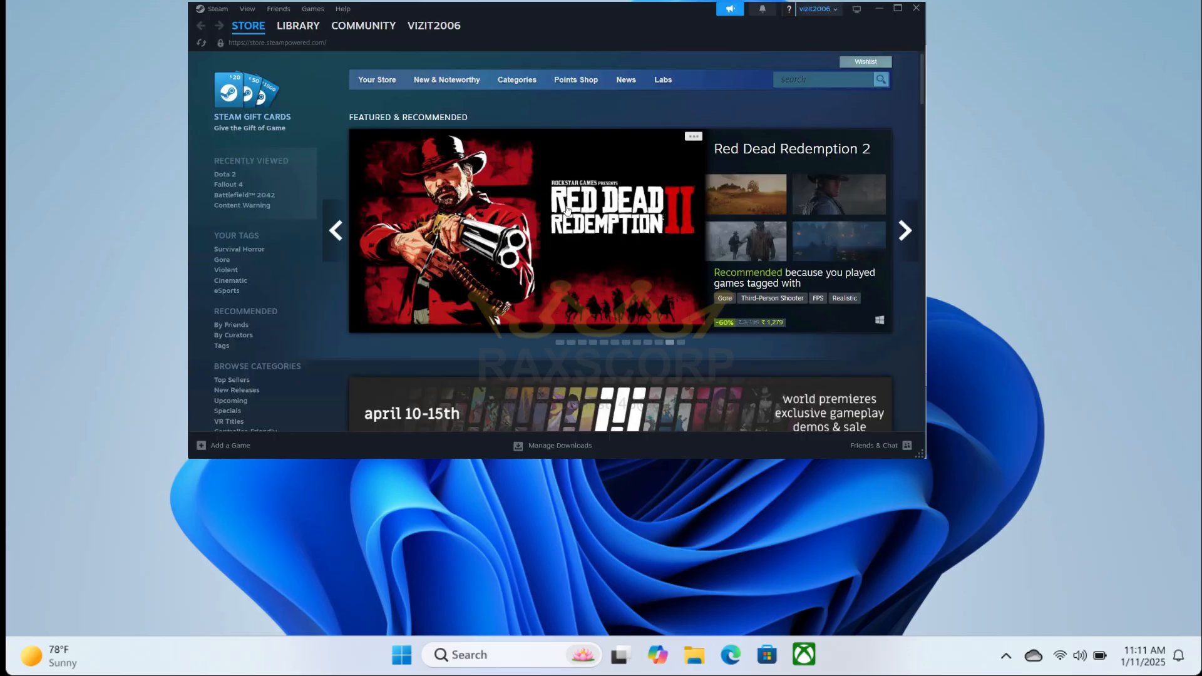
# From the Library, browse Fallout Shelter's local files via Manage
pyautogui.click(298, 25)
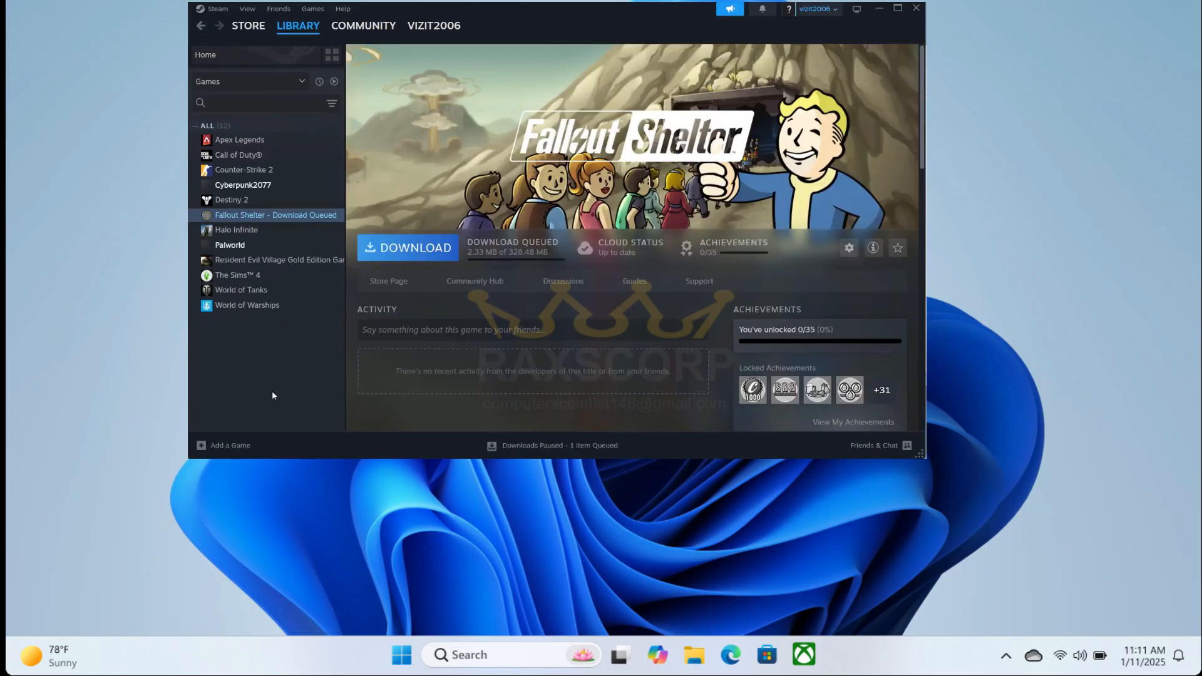
pyautogui.rightClick(275, 214)
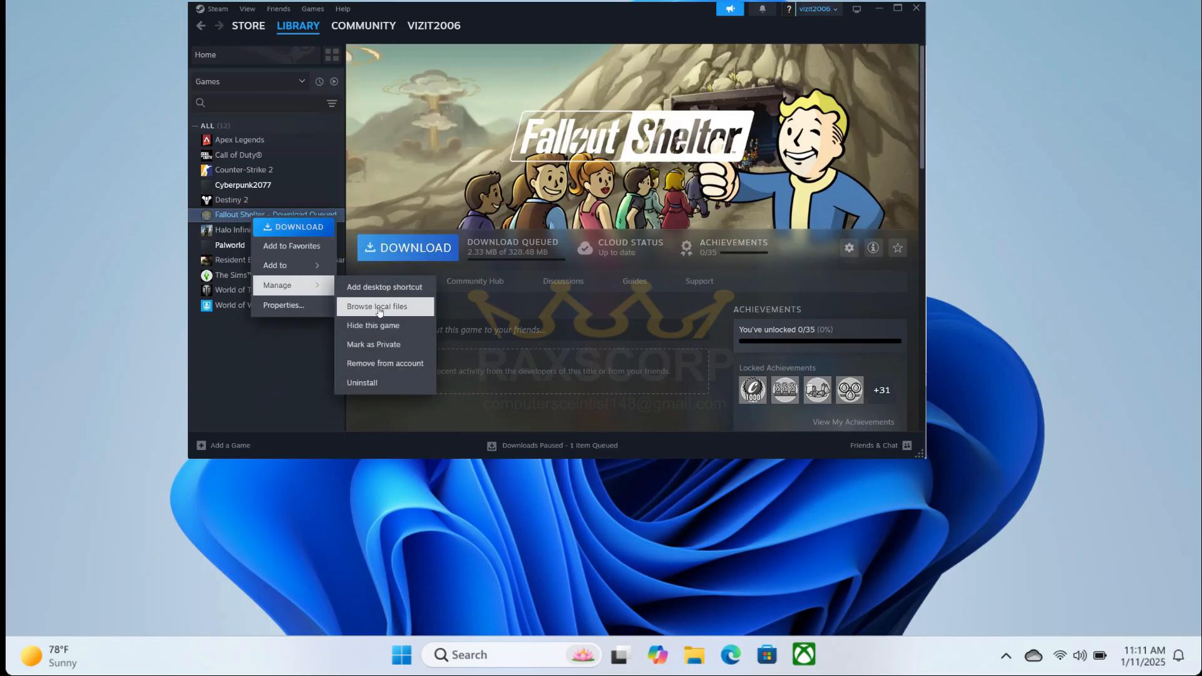
pyautogui.click(377, 306)
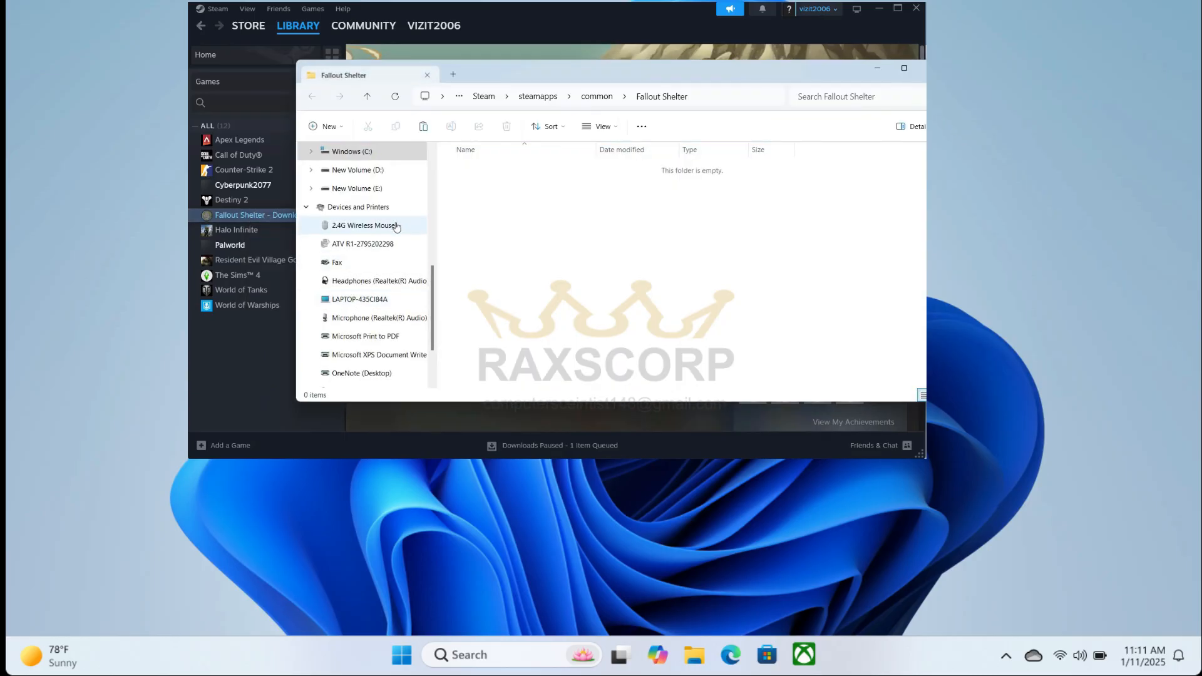
pyautogui.moveTo(636, 248)
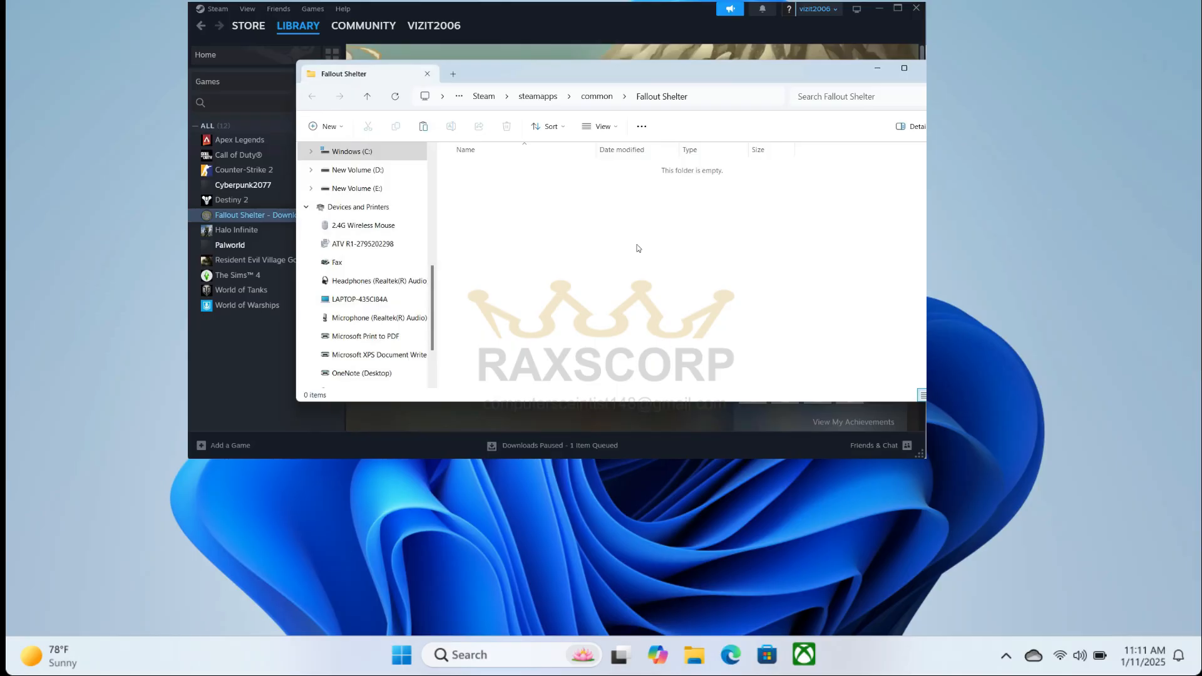
# Paste the two steam_api DLLs into the empty Fallout Shelter folder
pyautogui.rightClick(636, 248)
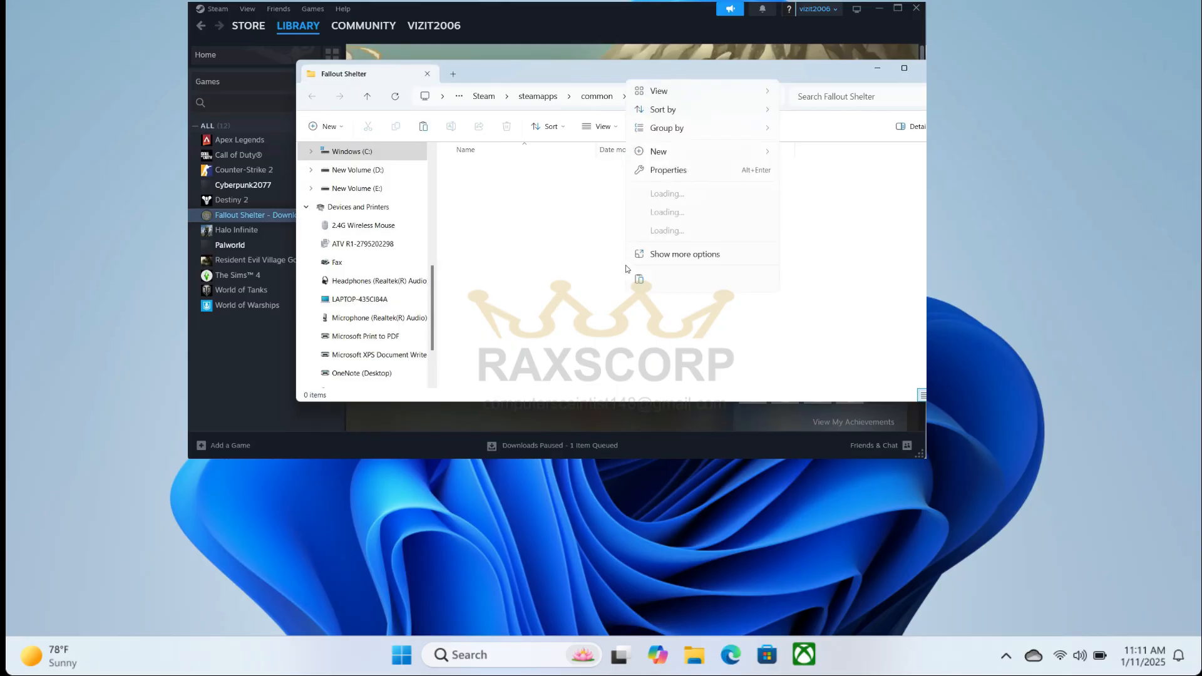
pyautogui.click(608, 263)
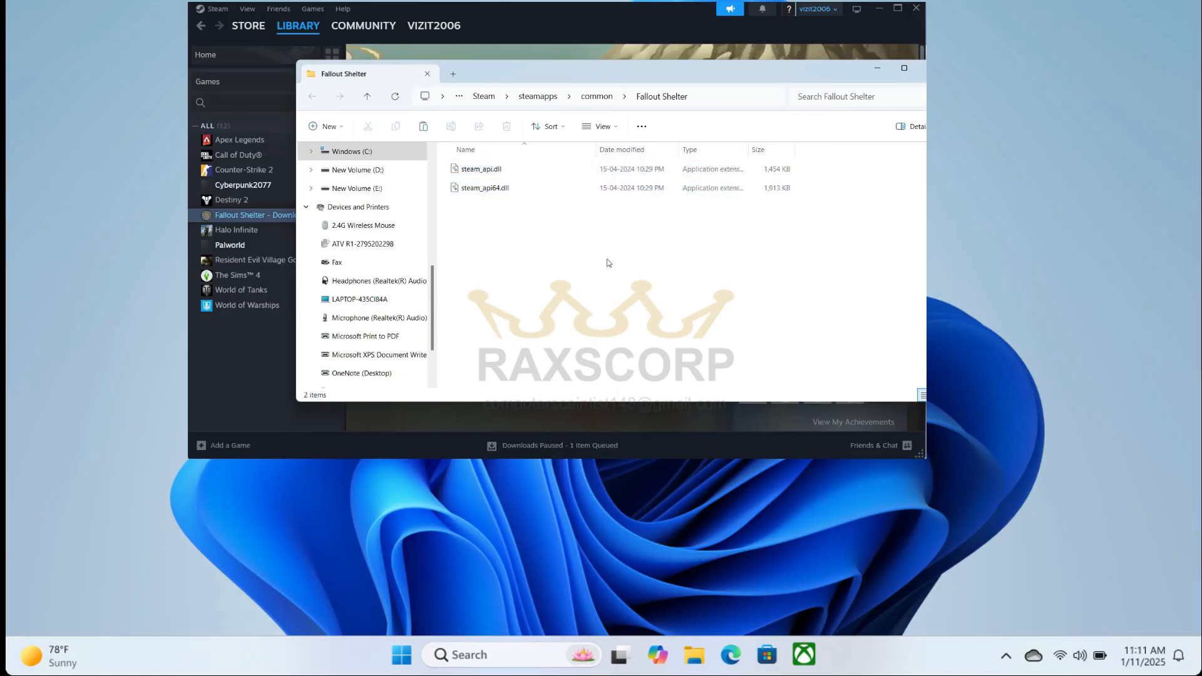